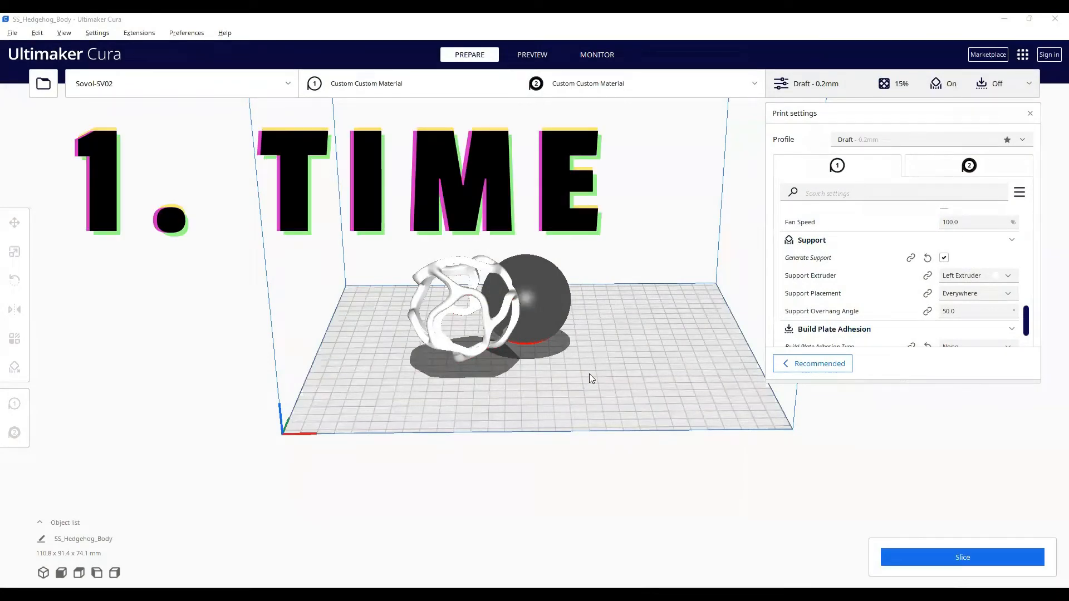
{"action": "mouse_move", "coordinate": [565, 467]}
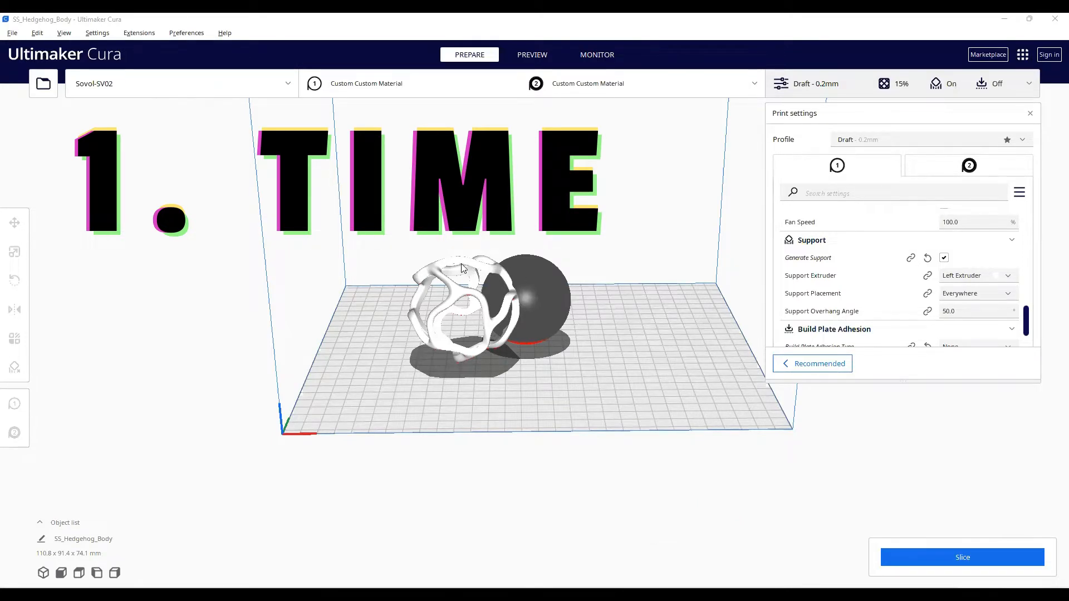
- Merge the lattice shell and solid sphere into one ball and scale it uniformly to 150%
{"action": "left_click", "coordinate": [453, 307]}
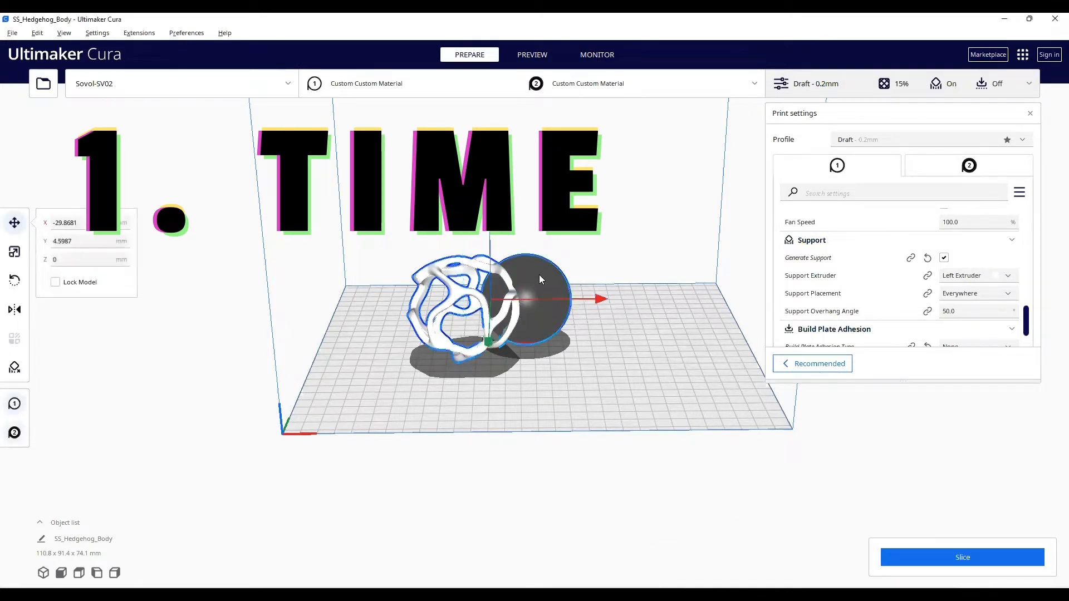
{"action": "right_click", "coordinate": [541, 279]}
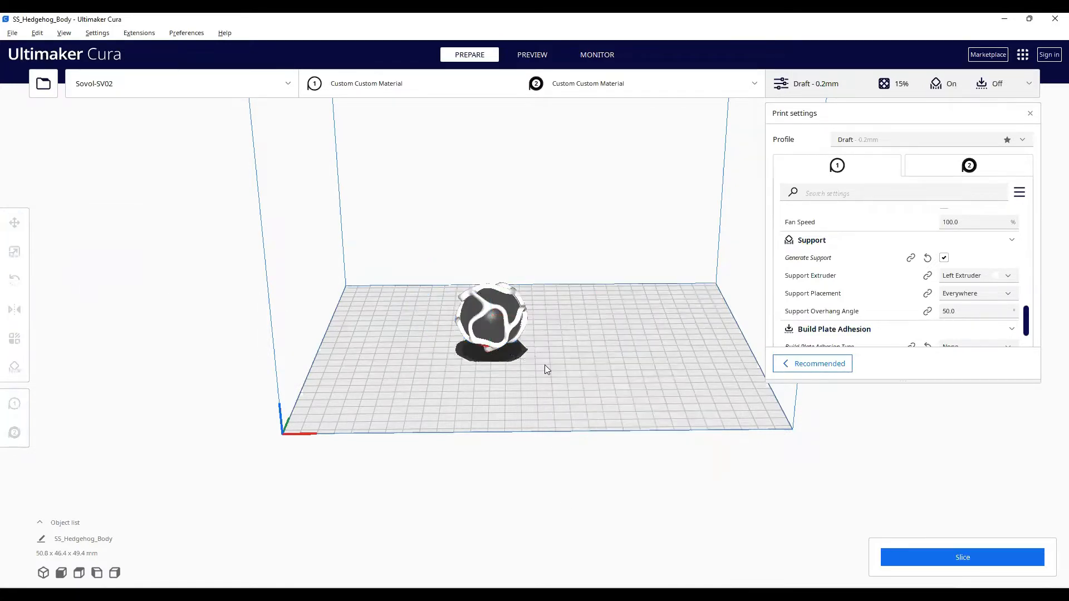
{"action": "left_click", "coordinate": [15, 252]}
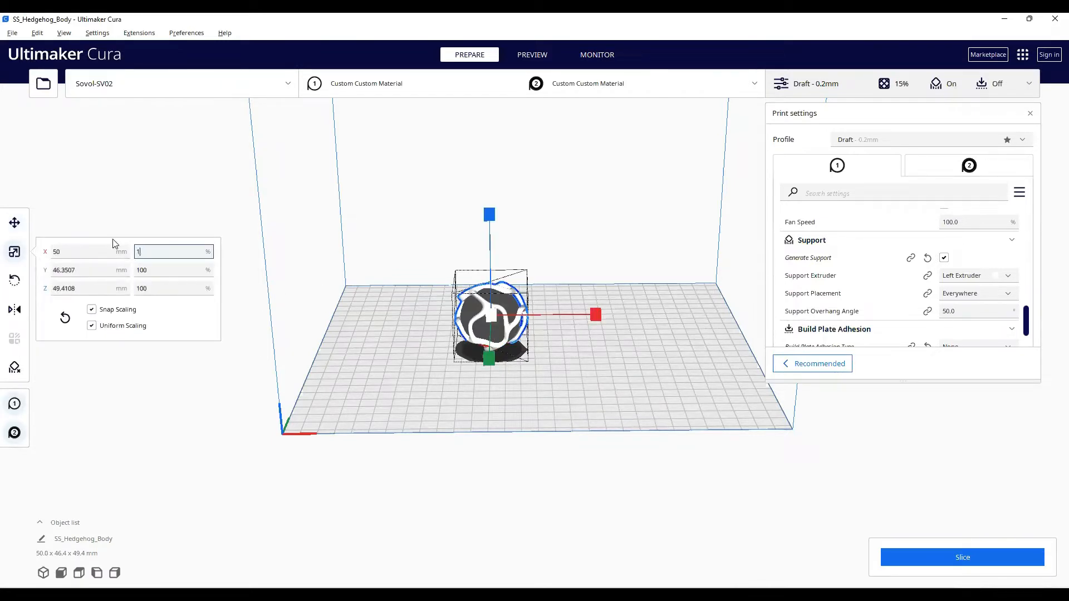
{"action": "type", "text": "150"}
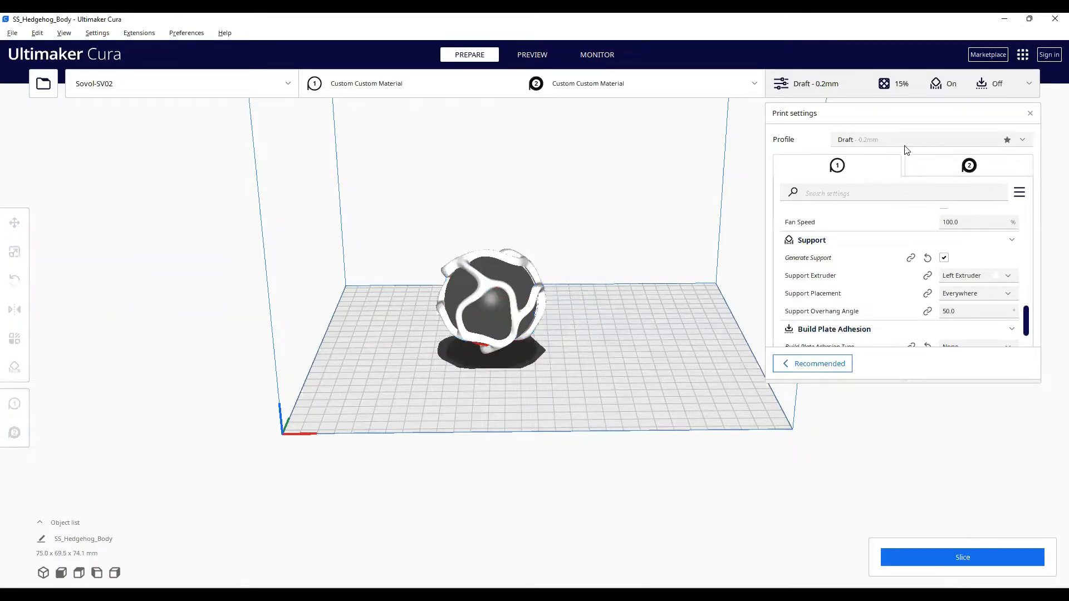
{"action": "mouse_move", "coordinate": [946, 163]}
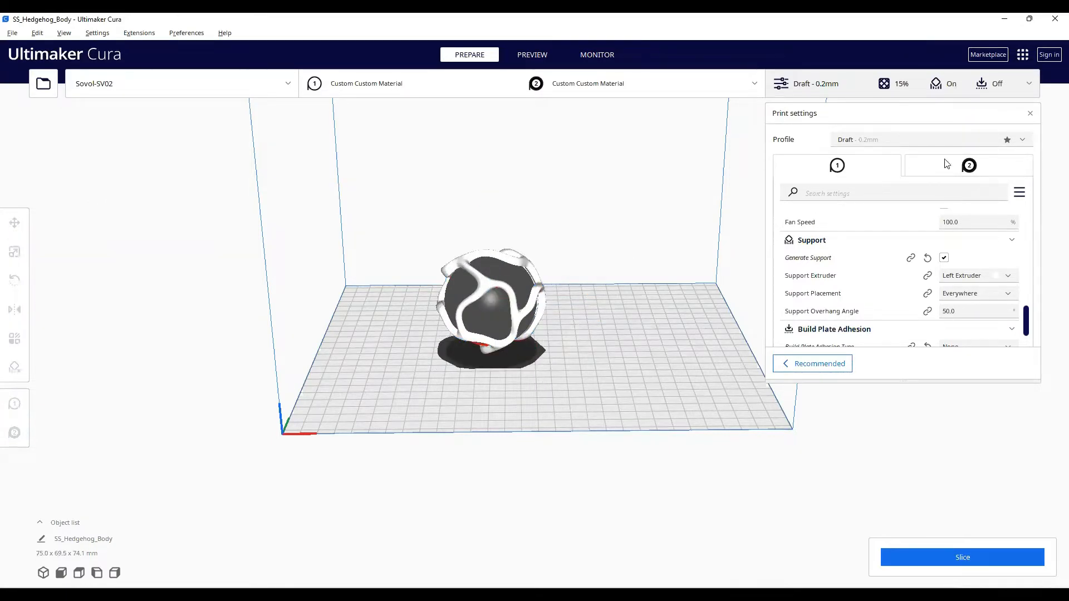
- Enable Prime Tower under Dual Extrusion so a purge tower appears beside the ball
{"action": "scroll", "scroll_direction": "down", "scroll_amount": 3}
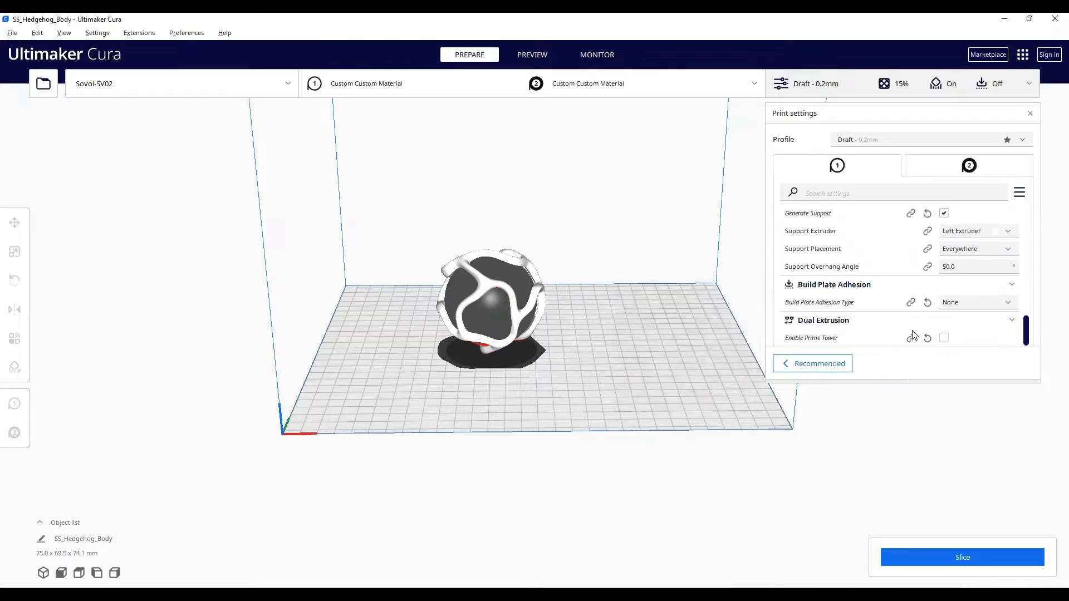
{"action": "left_click", "coordinate": [962, 557]}
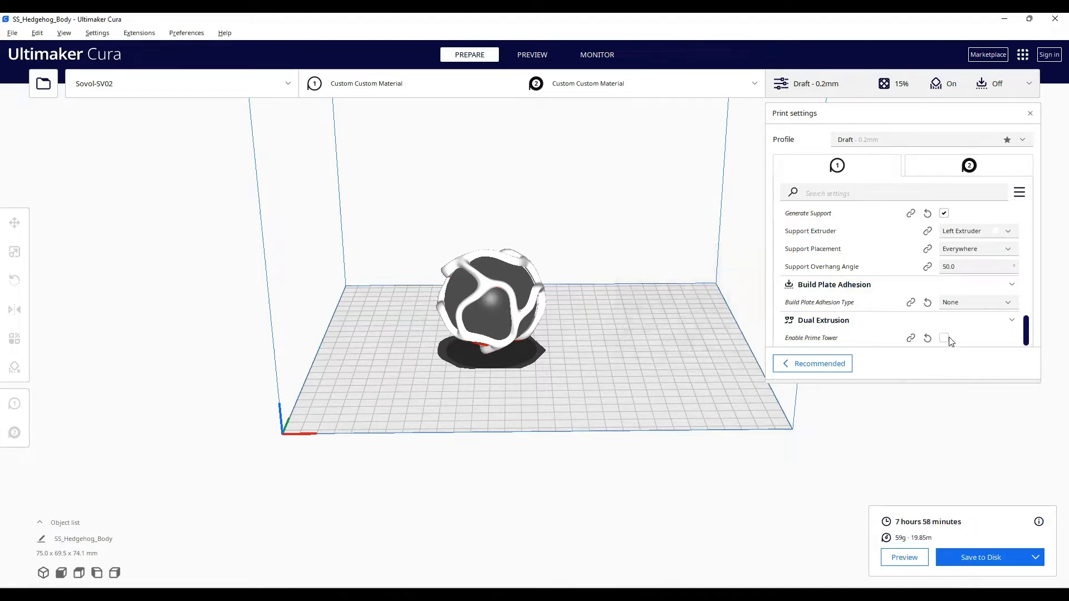
{"action": "left_click", "coordinate": [944, 337]}
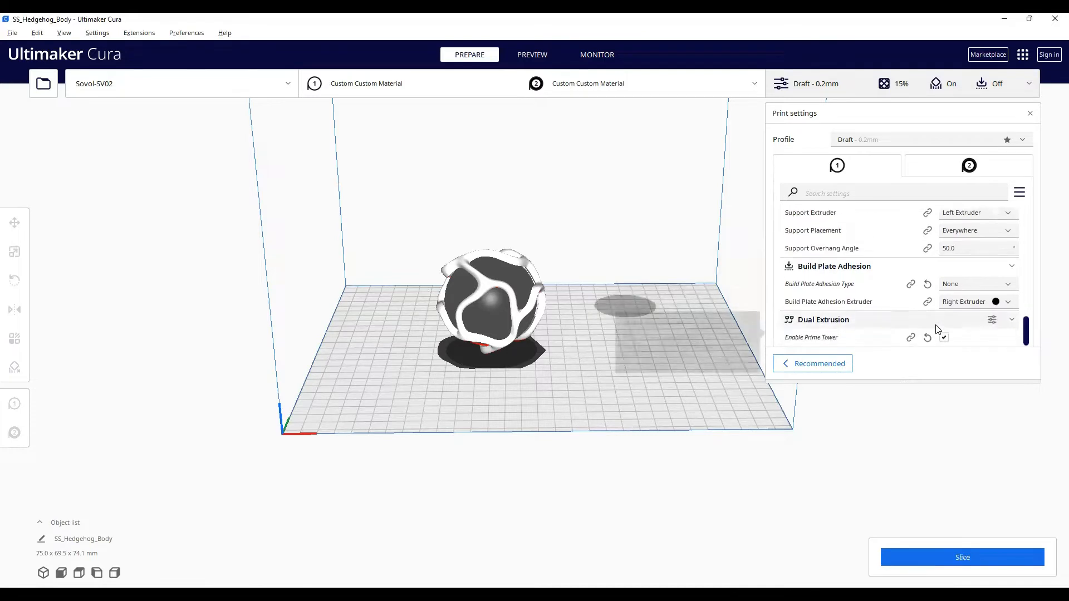
{"action": "left_click", "coordinate": [943, 337]}
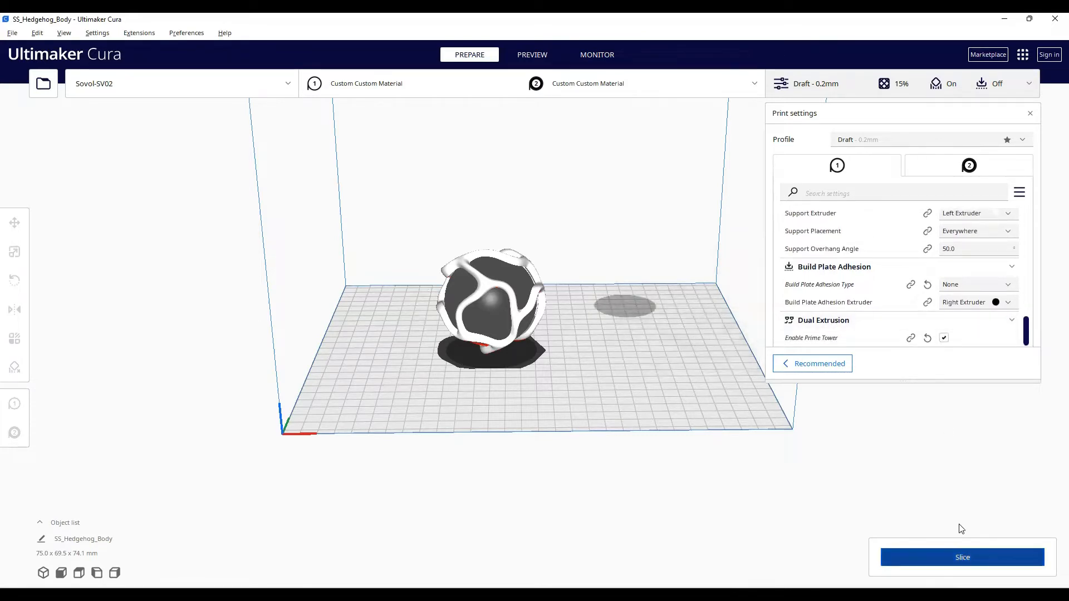
- Slice the merged ball with its prime tower for a 12 h 41 min estimate
{"action": "left_click", "coordinate": [962, 557]}
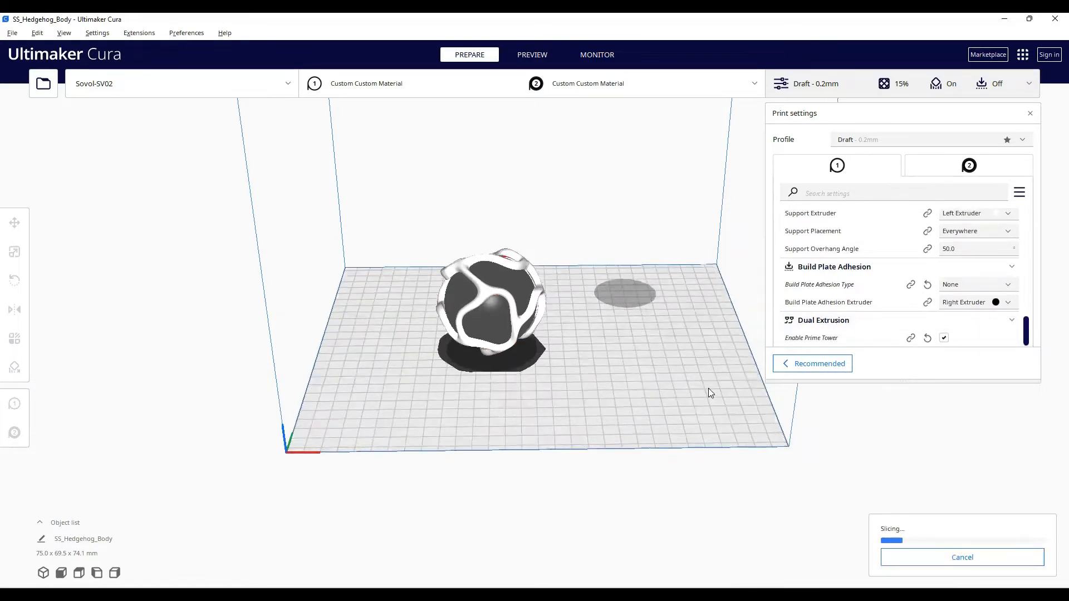
{"action": "mouse_move", "coordinate": [857, 474]}
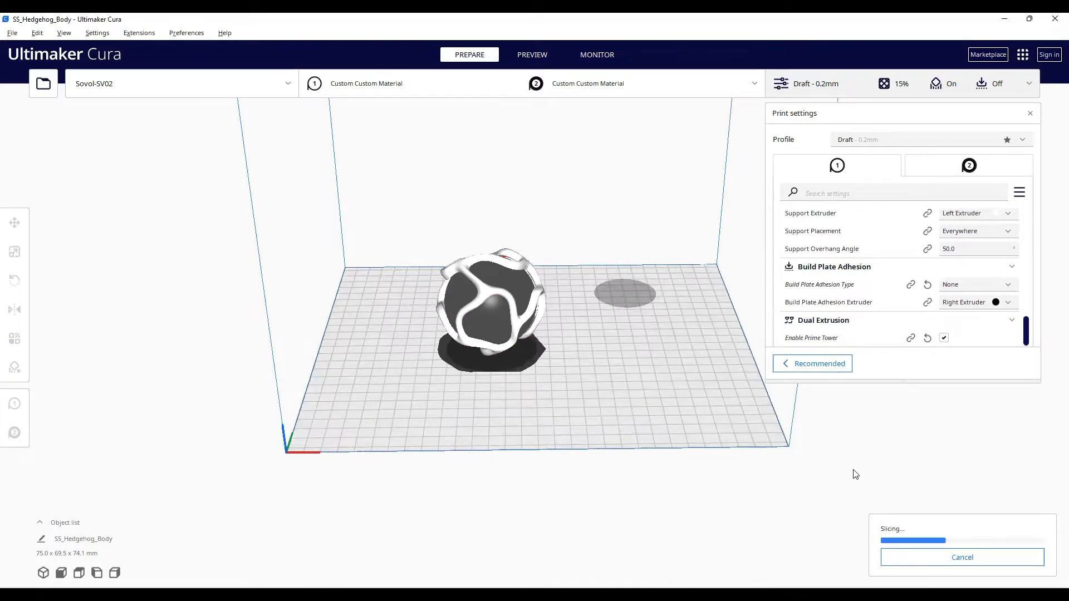
{"action": "mouse_move", "coordinate": [846, 477]}
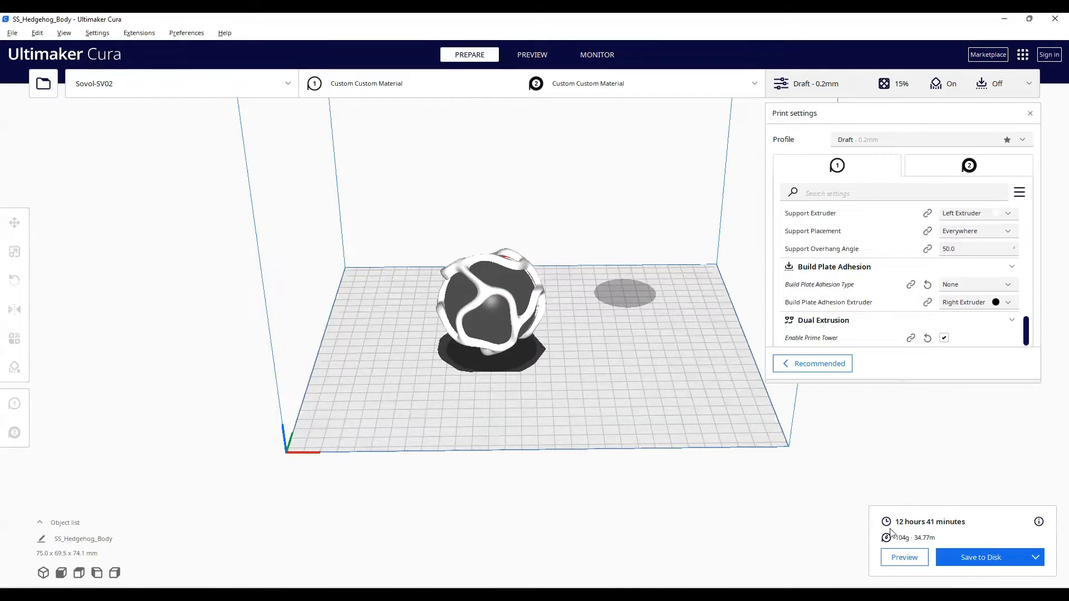
{"action": "mouse_move", "coordinate": [921, 536]}
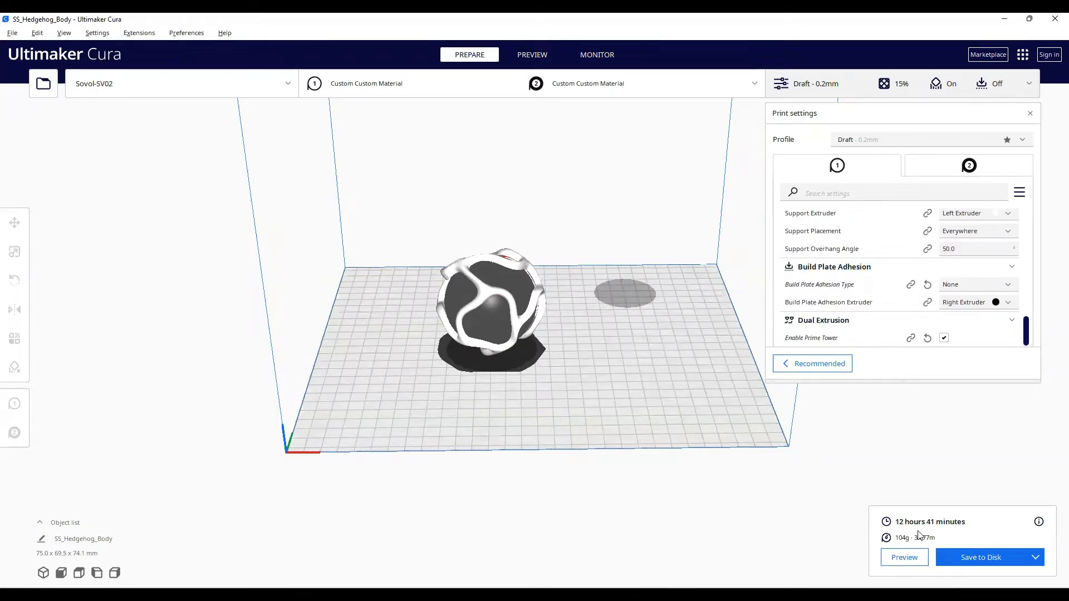
{"action": "mouse_move", "coordinate": [932, 412]}
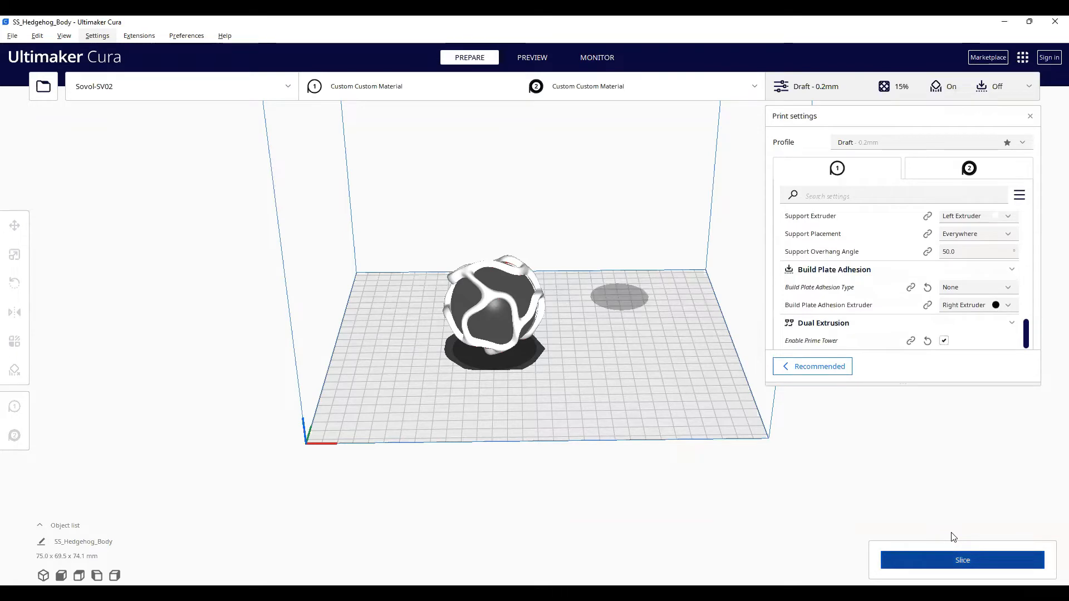
- Re-slice the two-color ball, finishing at 12 hours 41 minutes and 104 g
{"action": "left_click", "coordinate": [962, 560]}
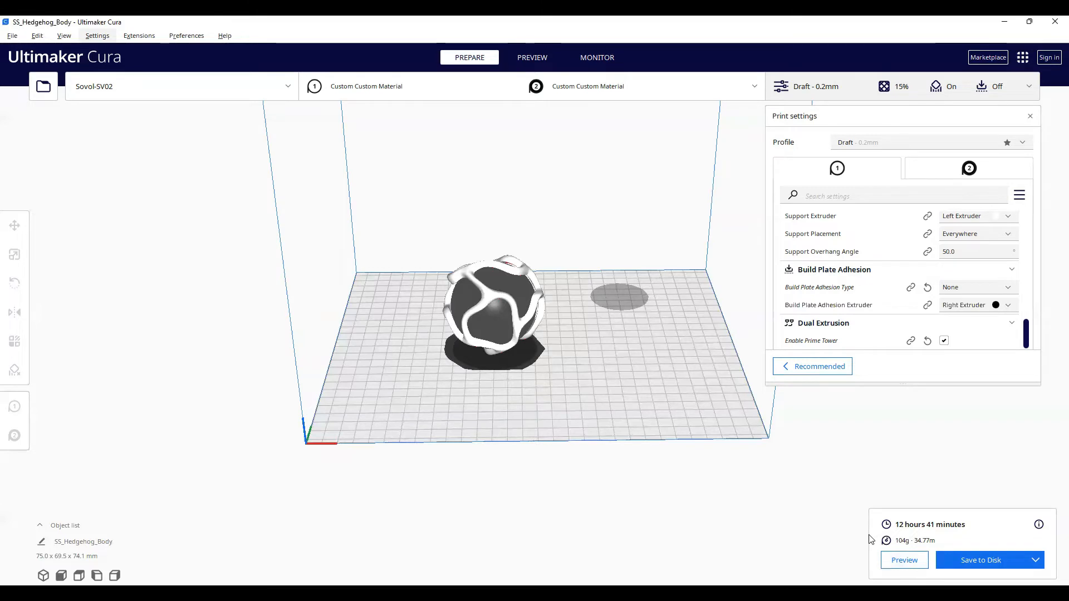
{"action": "mouse_move", "coordinate": [929, 496]}
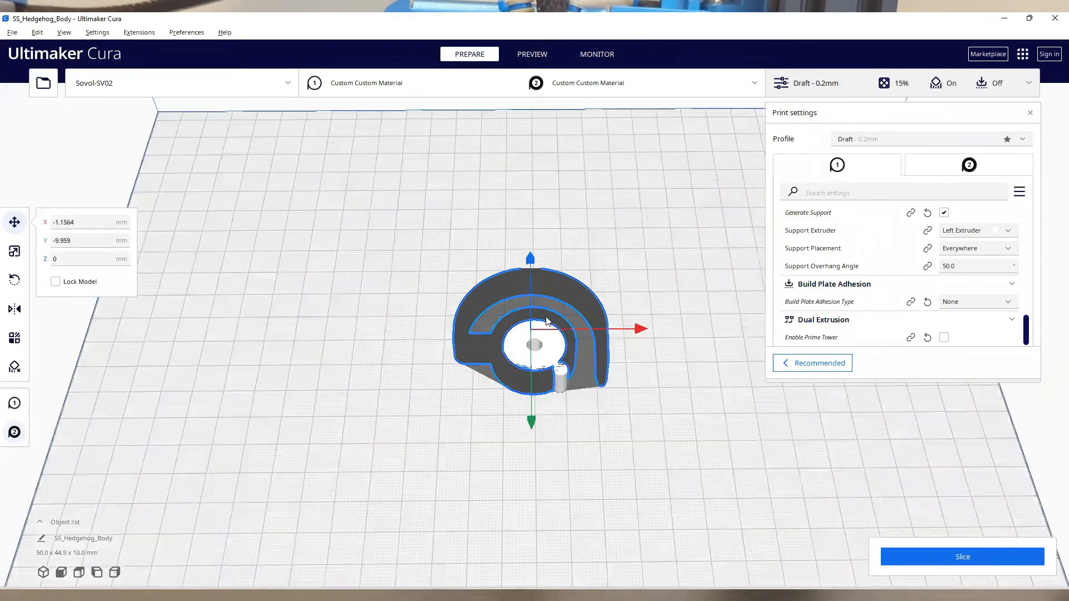
{"action": "left_click_drag", "start_coordinate": [542, 327], "coordinate": [508, 348]}
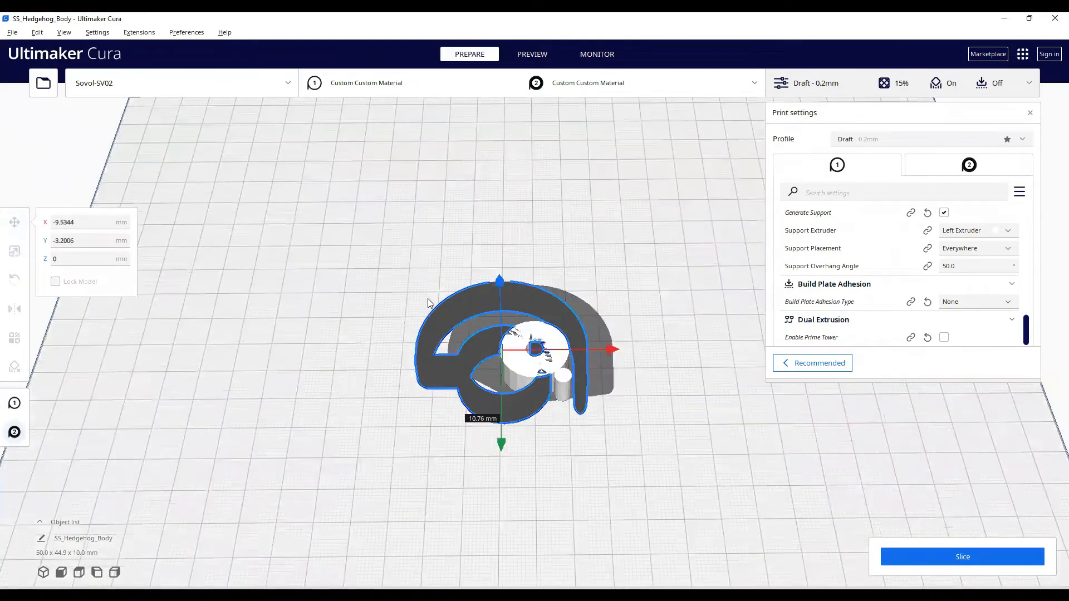
{"action": "left_click_drag", "start_coordinate": [539, 347], "coordinate": [563, 382]}
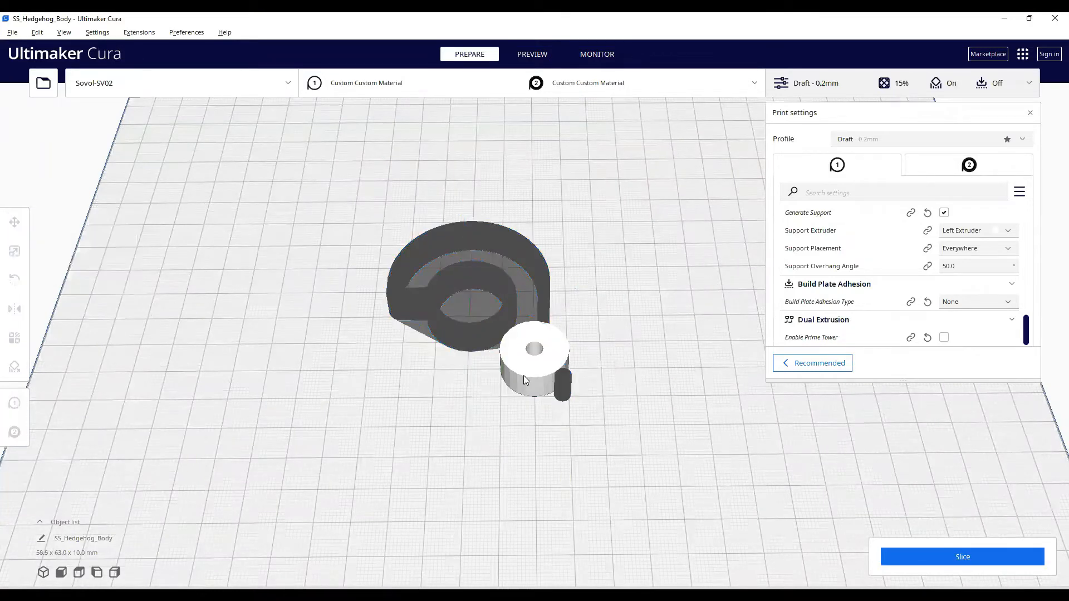
{"action": "left_click", "coordinate": [533, 355]}
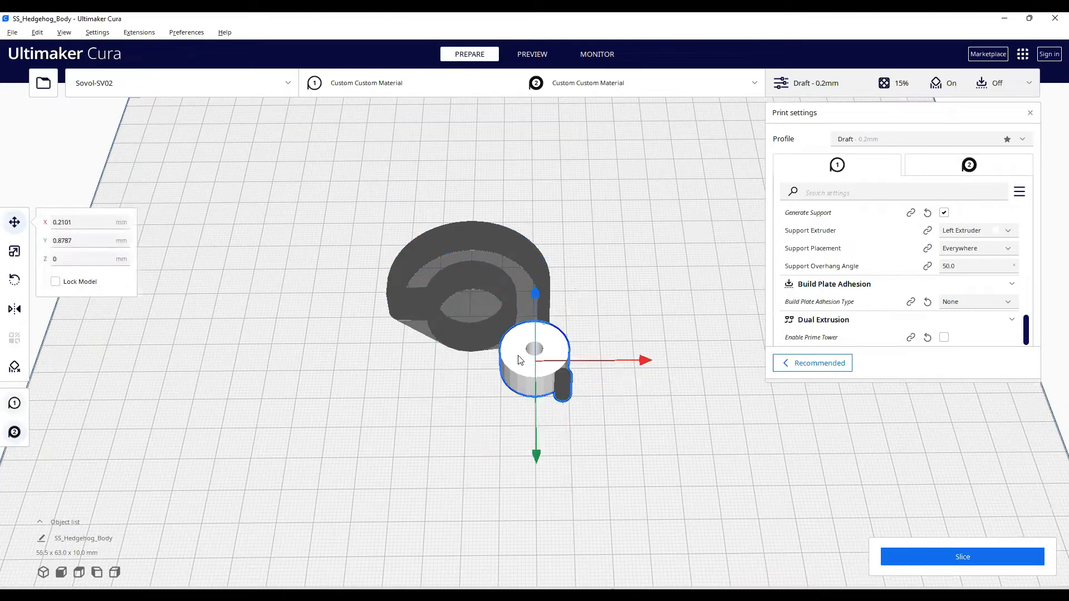
{"action": "right_click", "coordinate": [520, 360]}
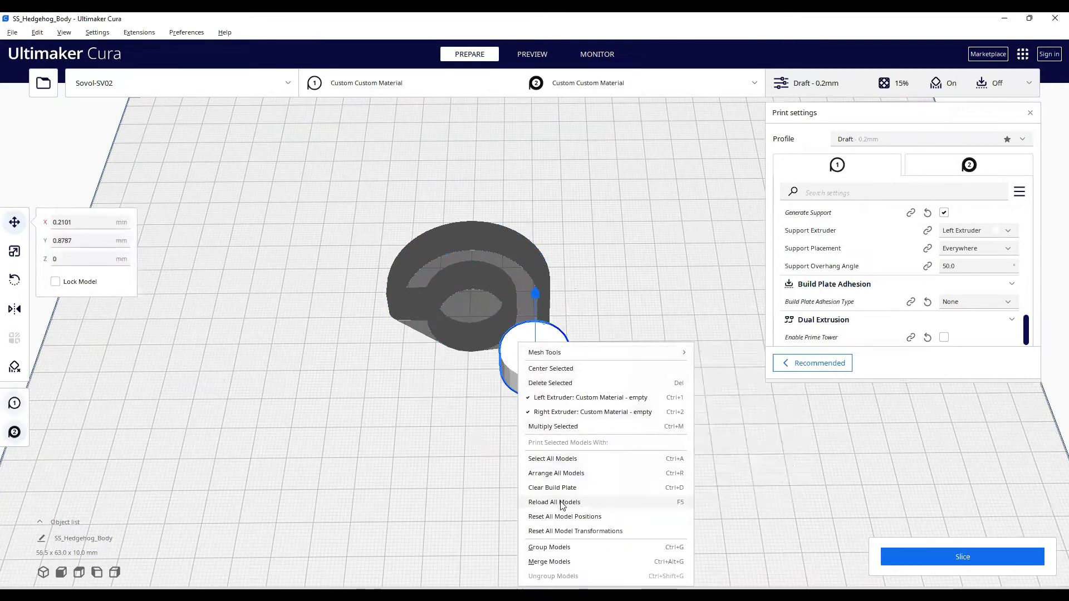
{"action": "left_click", "coordinate": [553, 503]}
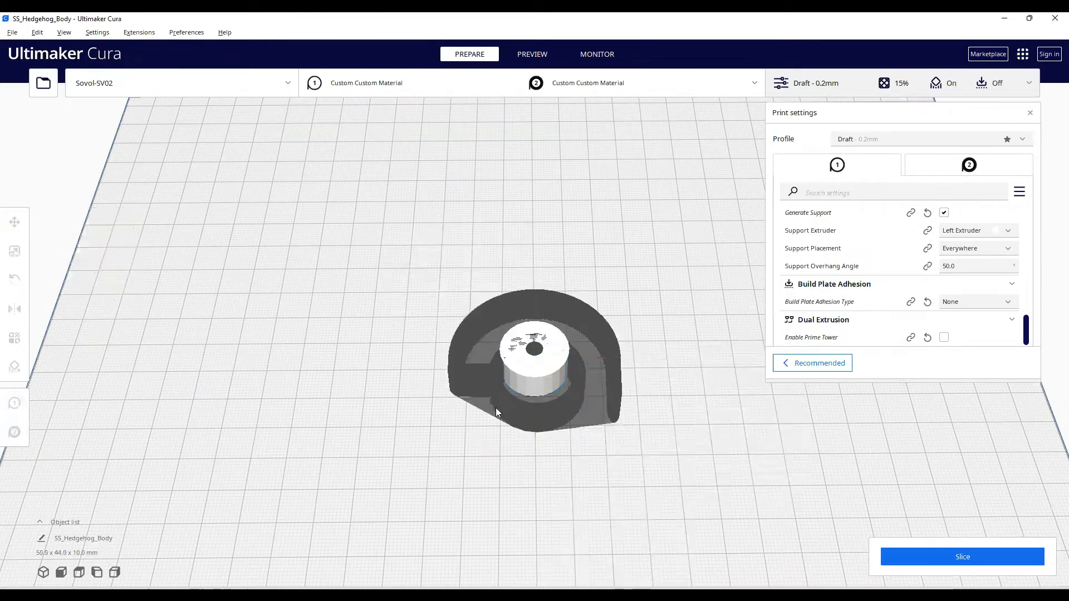
{"action": "left_click_drag", "start_coordinate": [536, 365], "coordinate": [456, 303]}
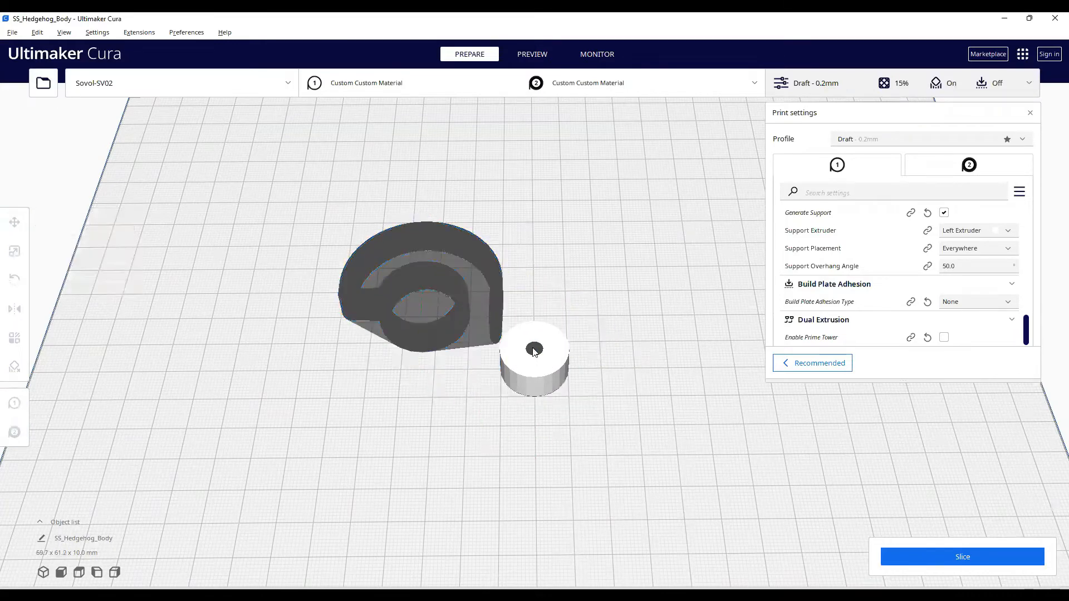
{"action": "left_click", "coordinate": [535, 357]}
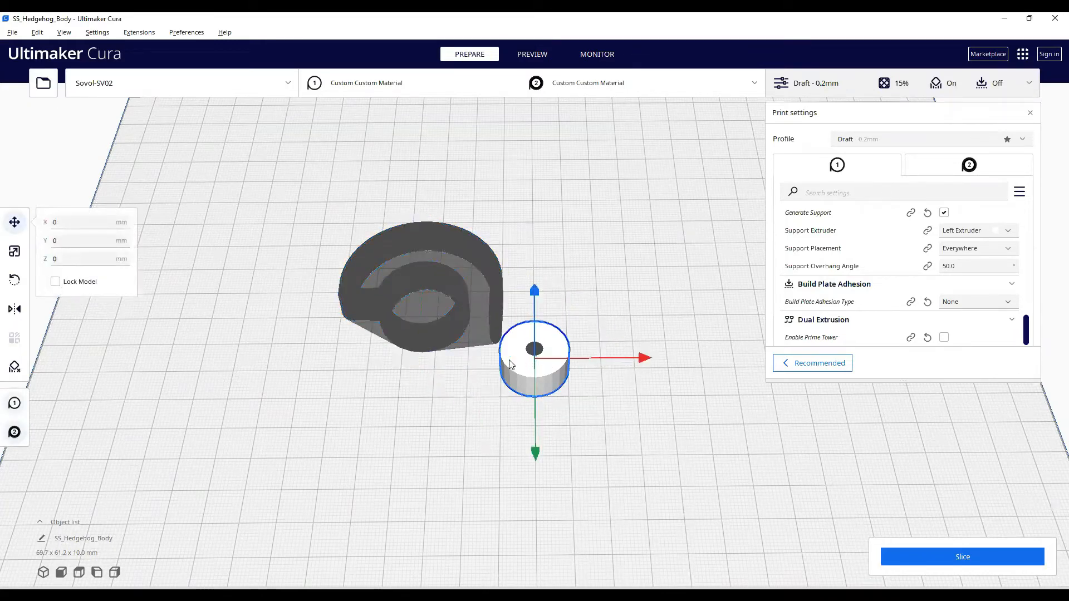
{"action": "right_click", "coordinate": [535, 348]}
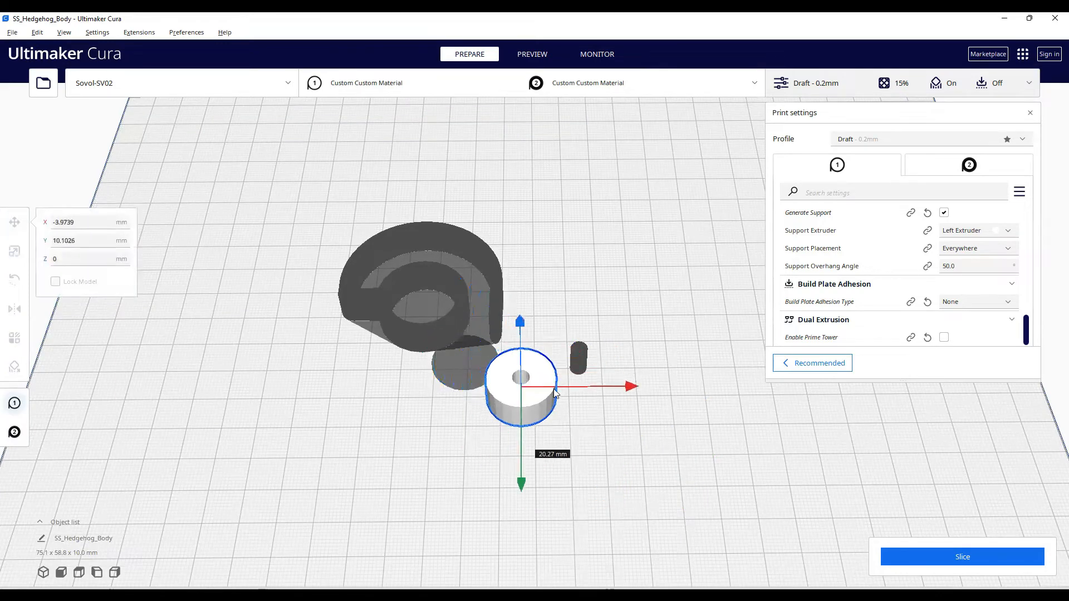
{"action": "left_click_drag", "start_coordinate": [520, 385], "coordinate": [578, 347]}
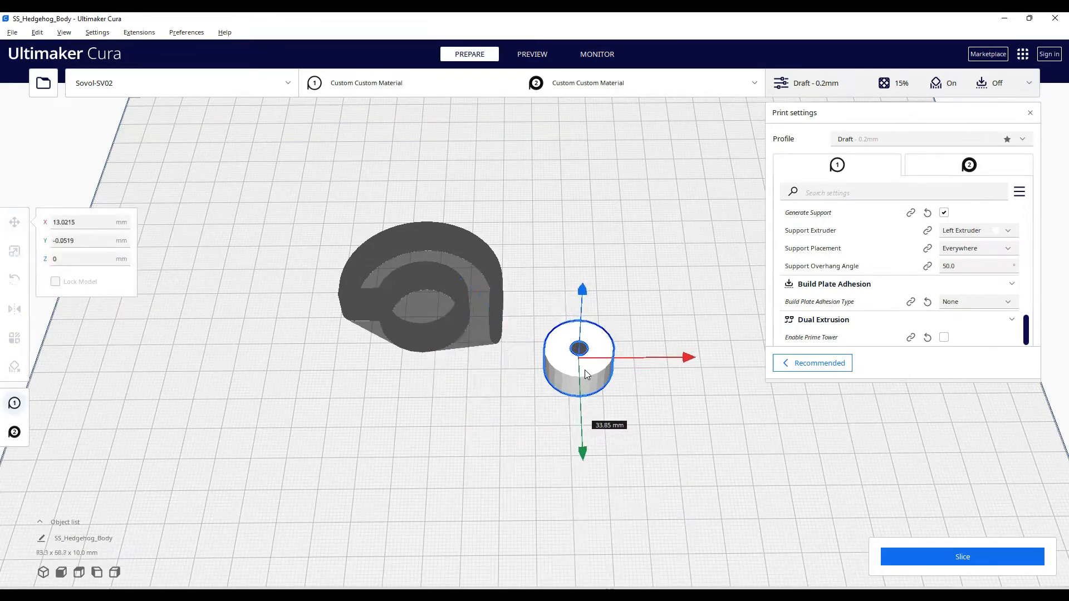
{"action": "right_click", "coordinate": [578, 348]}
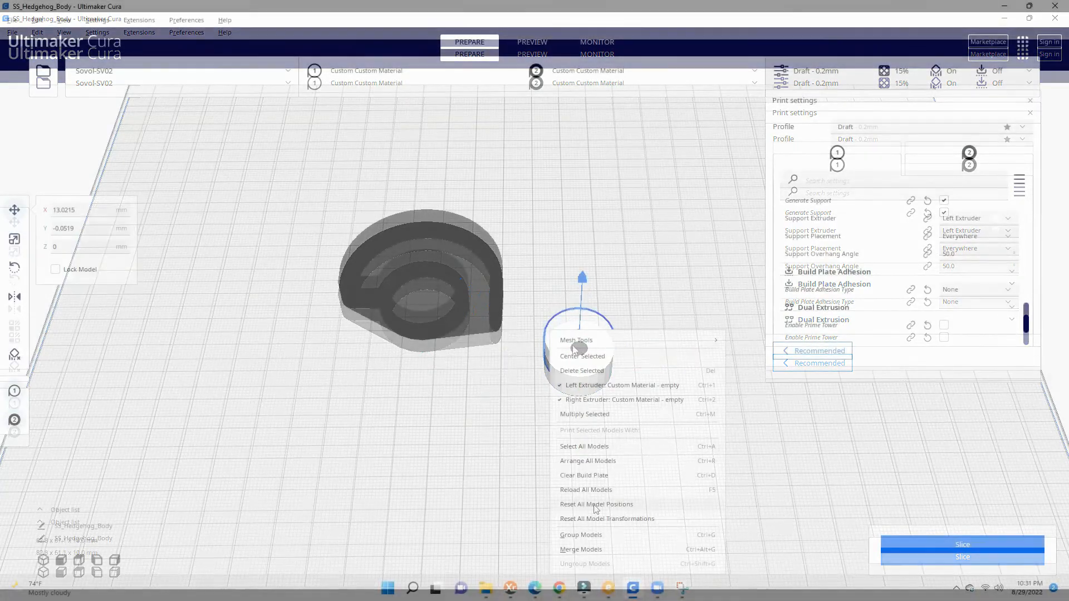
{"action": "left_click", "coordinate": [582, 356]}
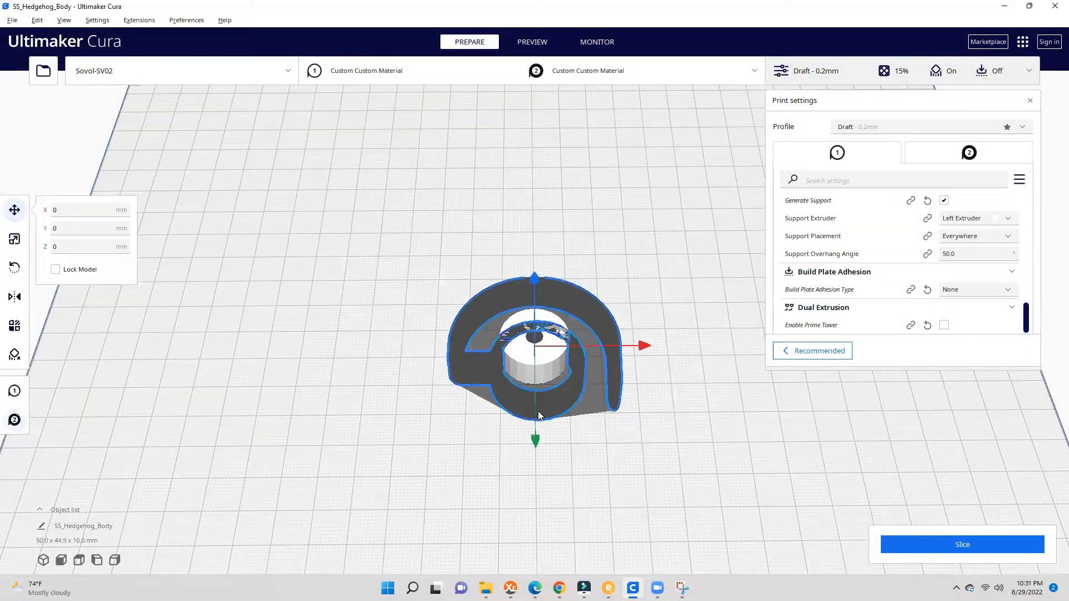
- Drag the dark eye body and ring apart so pupil, ring and backing disc sit separately on the plate
{"action": "left_click_drag", "start_coordinate": [536, 347], "coordinate": [607, 256]}
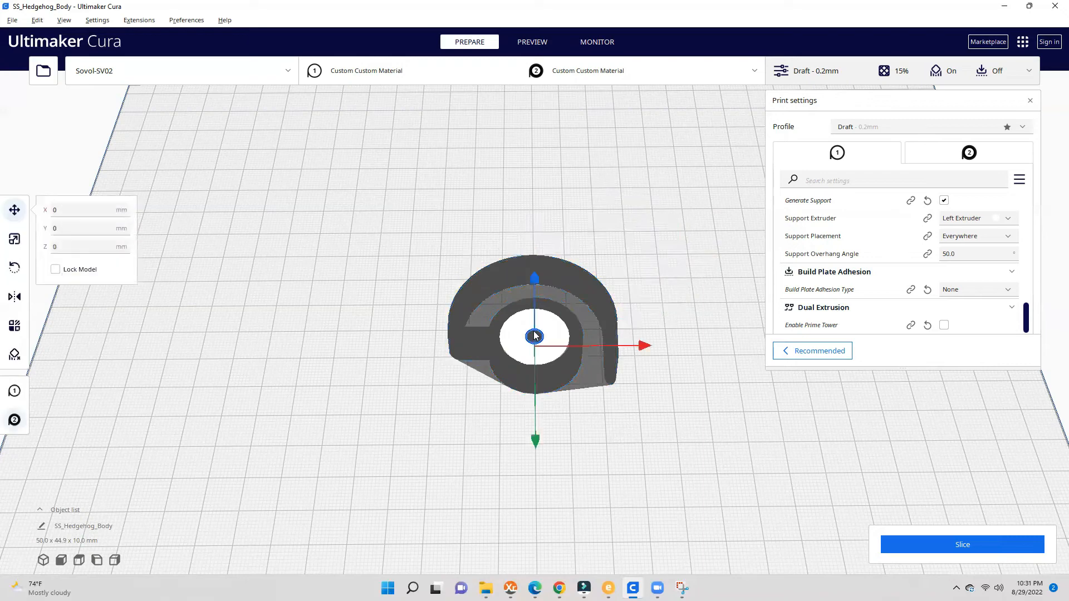
{"action": "left_click_drag", "start_coordinate": [533, 335], "coordinate": [485, 342]}
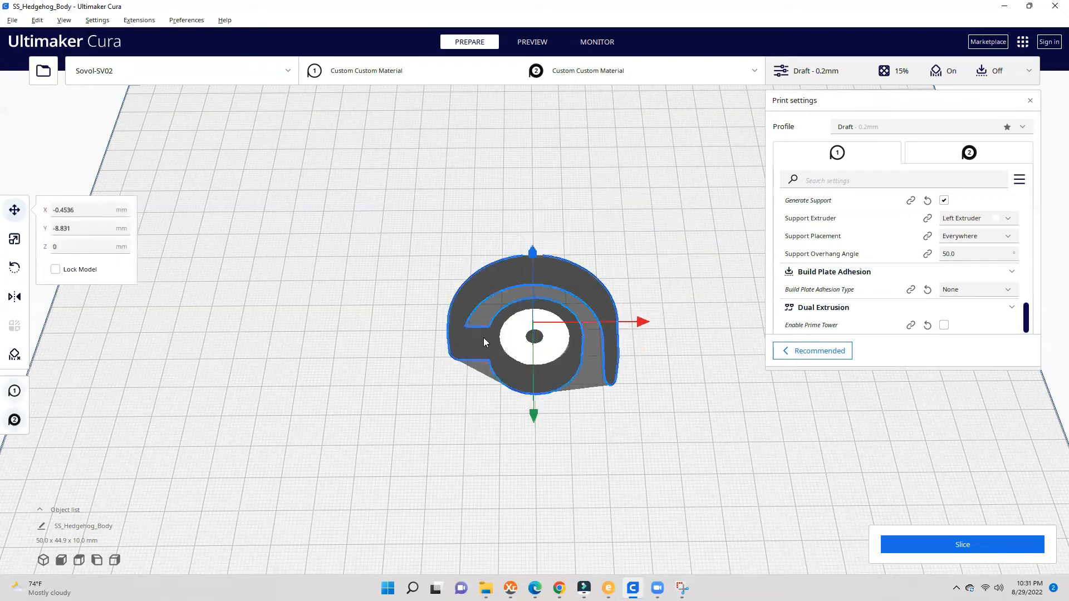
{"action": "right_click", "coordinate": [485, 343]}
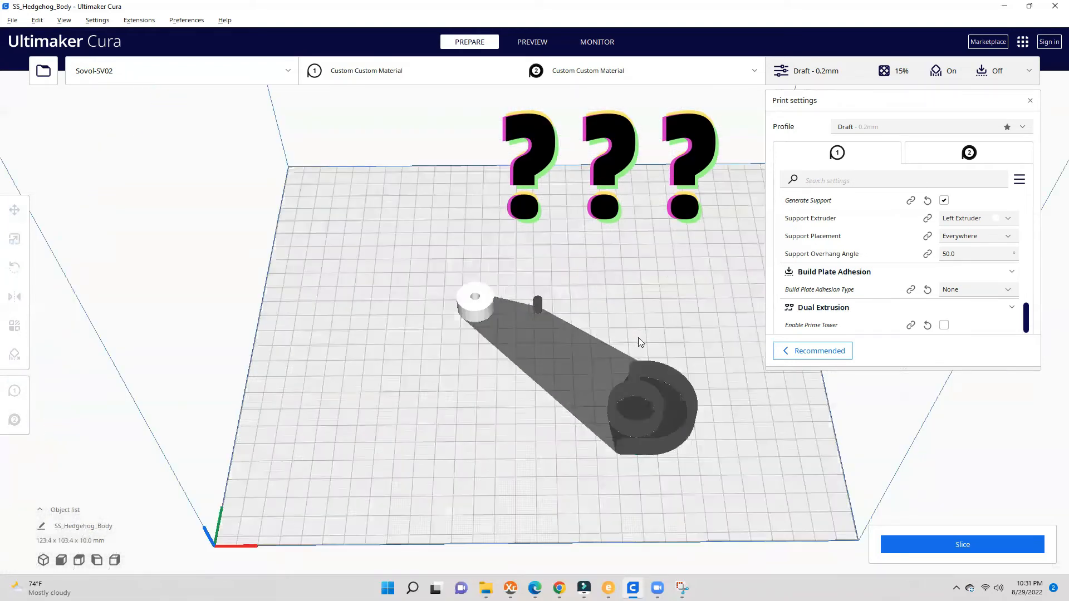
{"action": "right_click", "coordinate": [639, 342]}
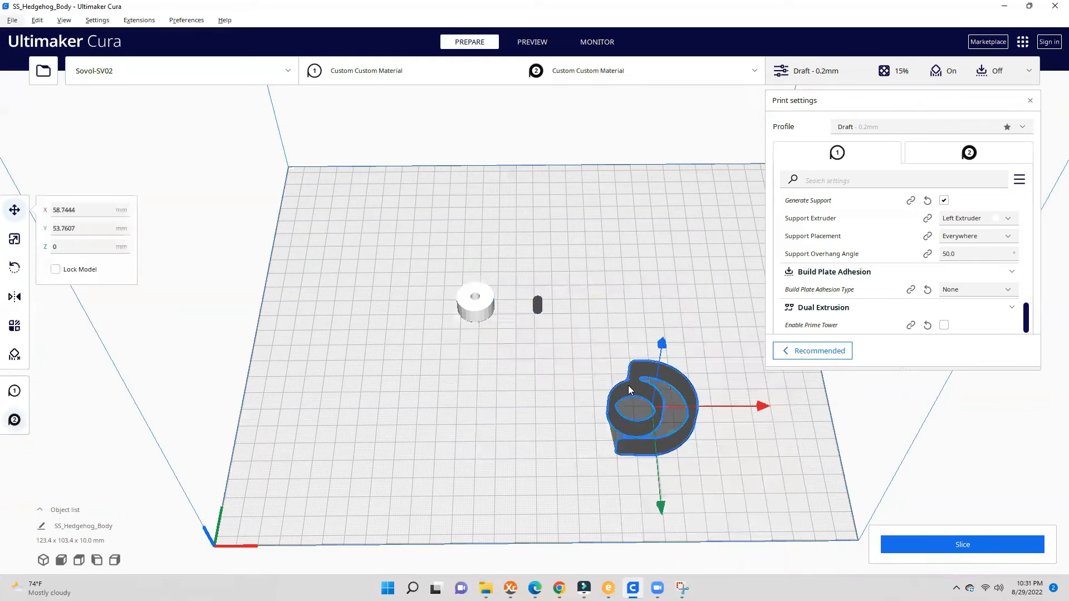
{"action": "left_click_drag", "start_coordinate": [652, 406], "coordinate": [555, 300]}
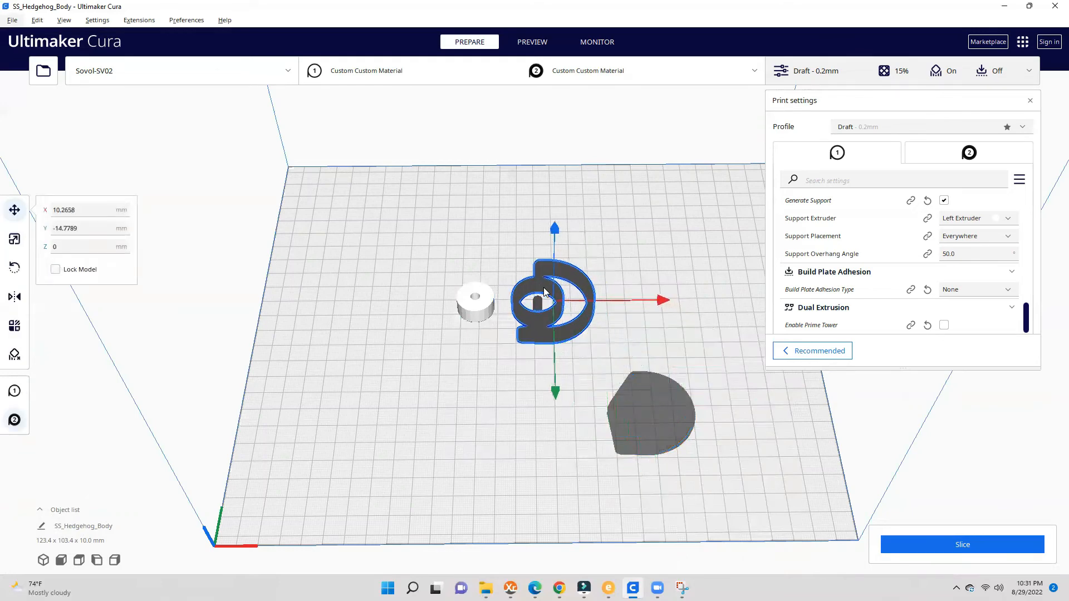